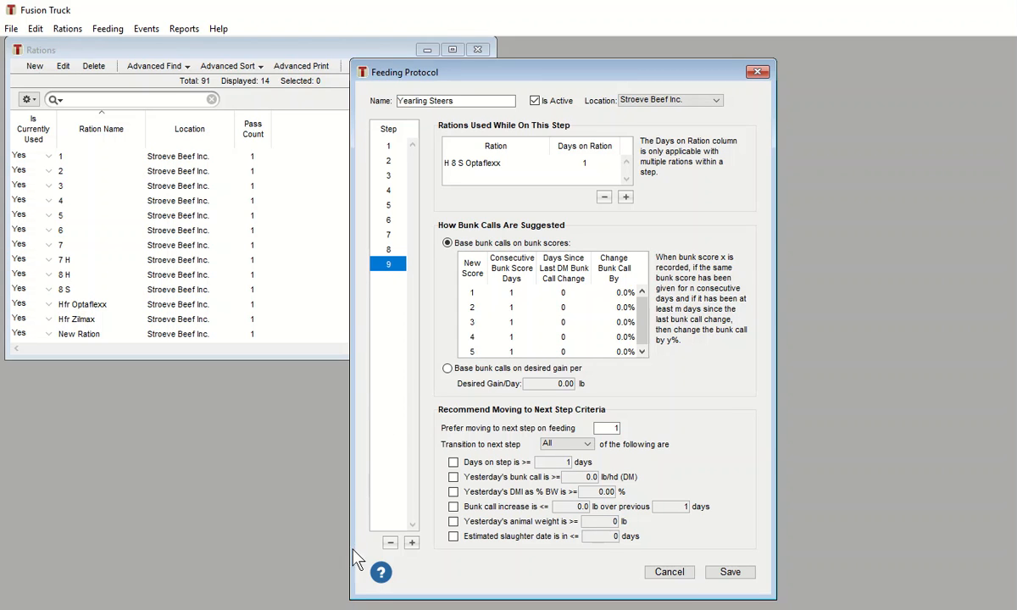
# Step: Read the Feeding Protocol Edit Window help article down to the Bunk Score Values section
pyautogui.click(379, 573)
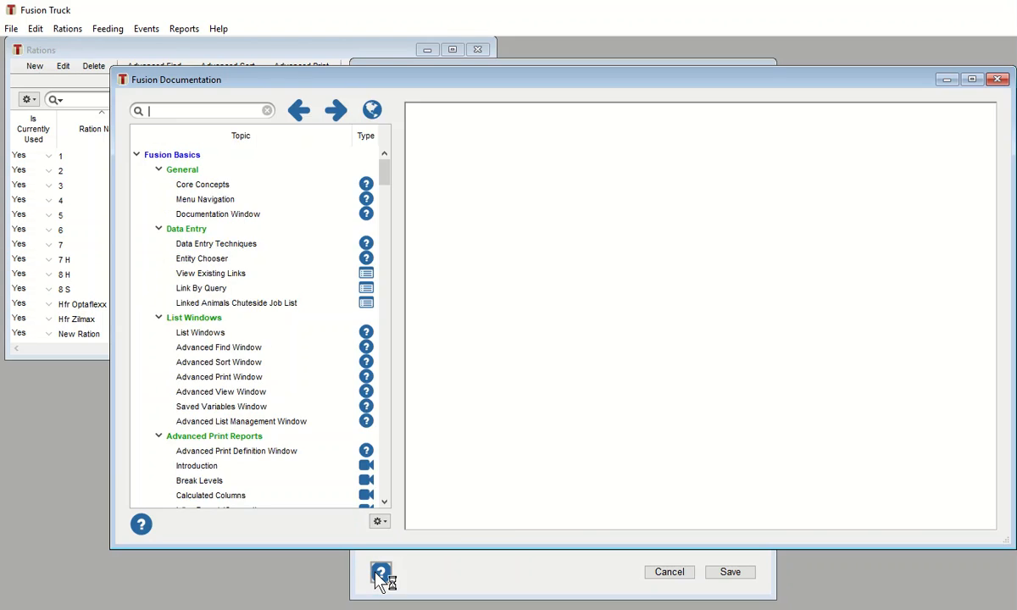
pyautogui.click(380, 573)
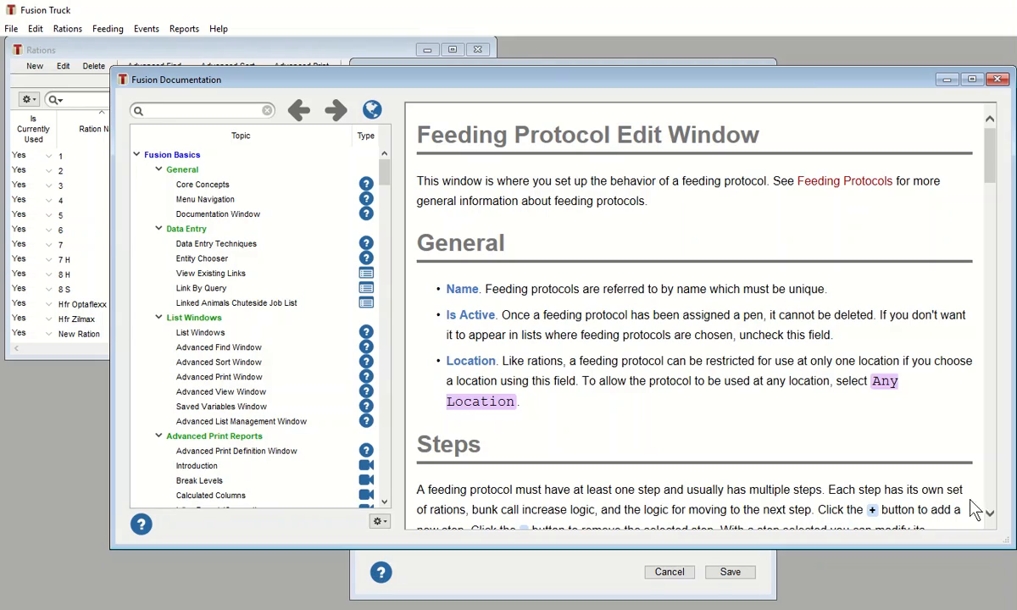
pyautogui.scroll(-3)
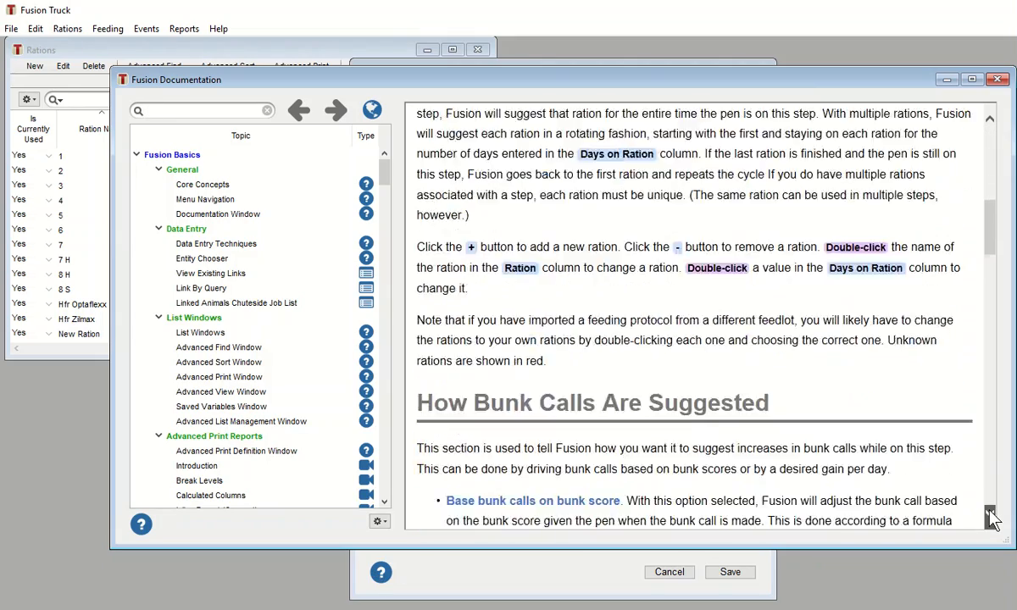
pyautogui.scroll(-3)
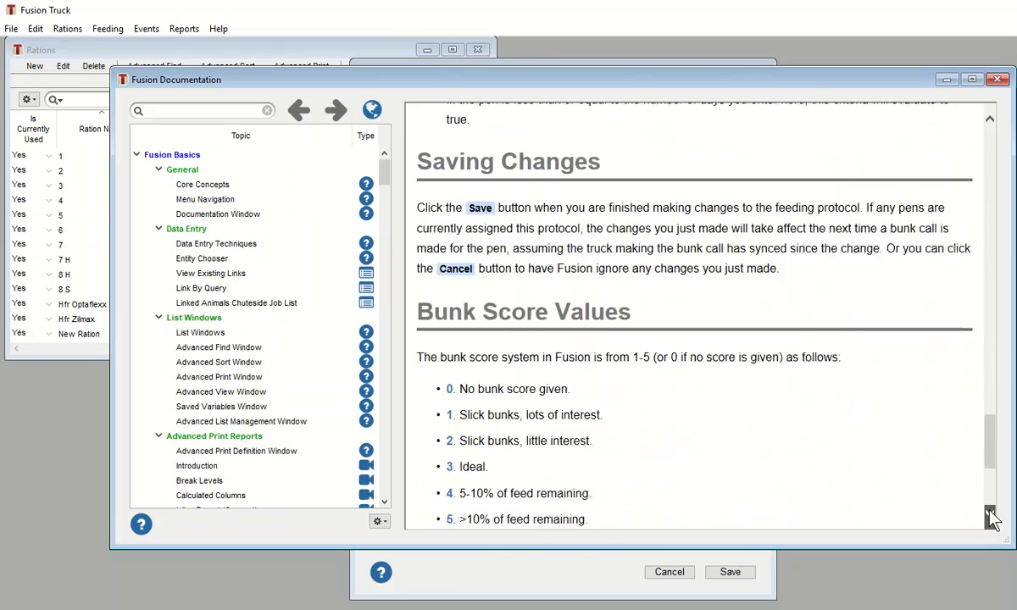
pyautogui.scroll(-3)
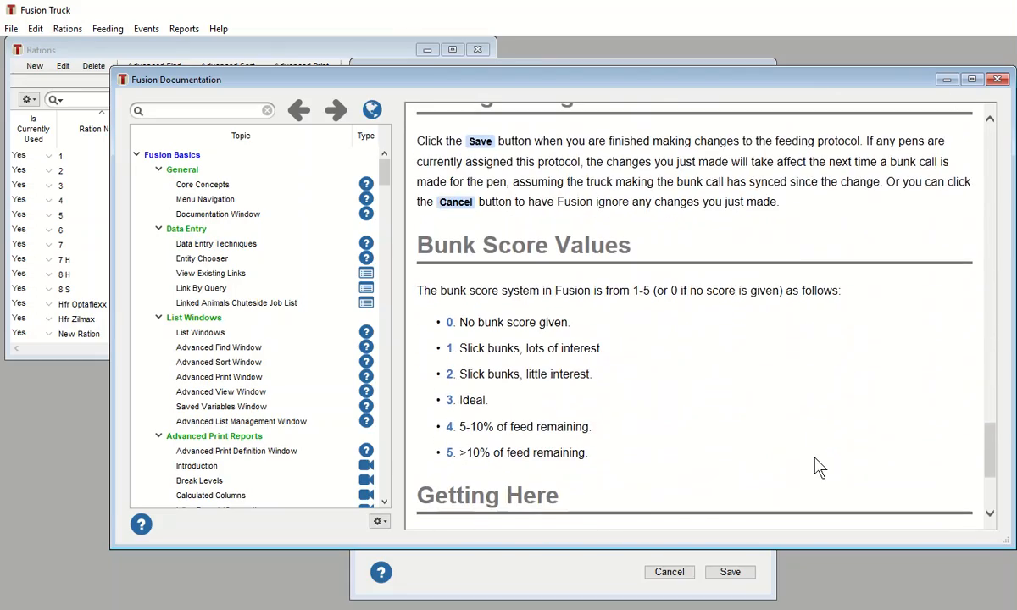
pyautogui.moveTo(610, 451)
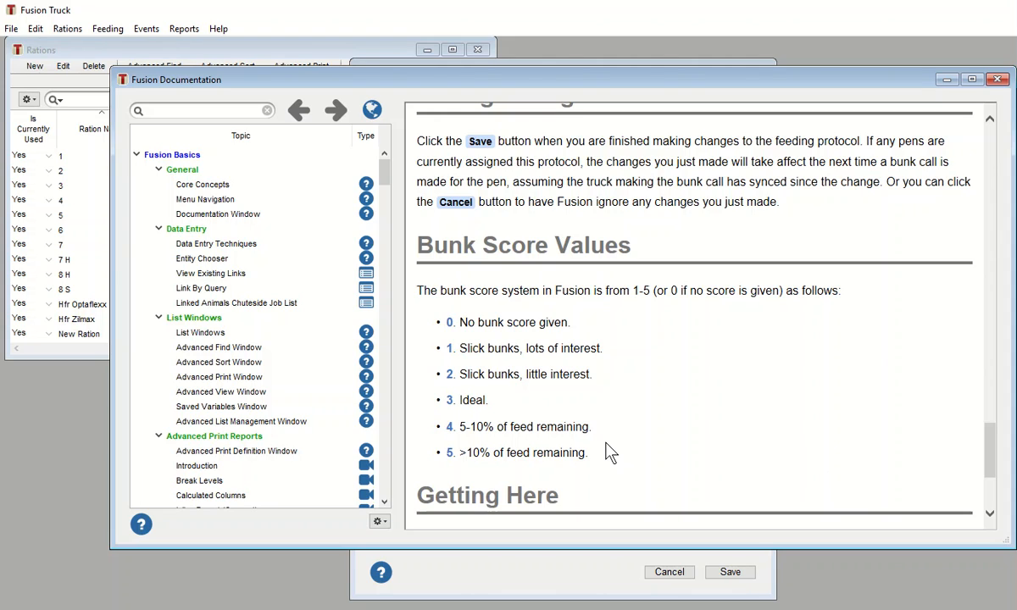
pyautogui.moveTo(922, 129)
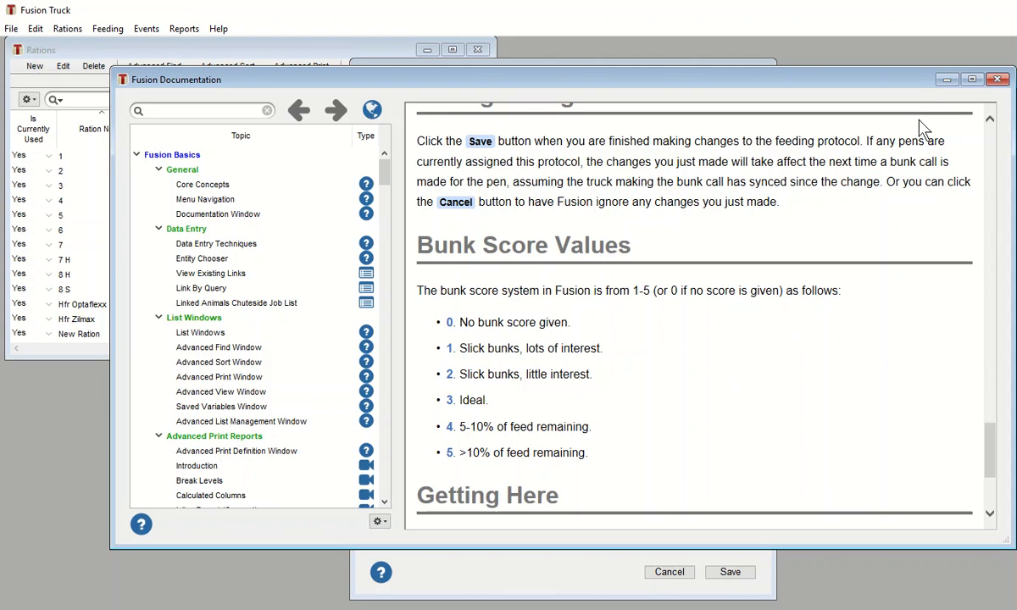
# Step: In step 1, set bunk call changes of 25% at score 1 and 10% at score 2
pyautogui.click(996, 79)
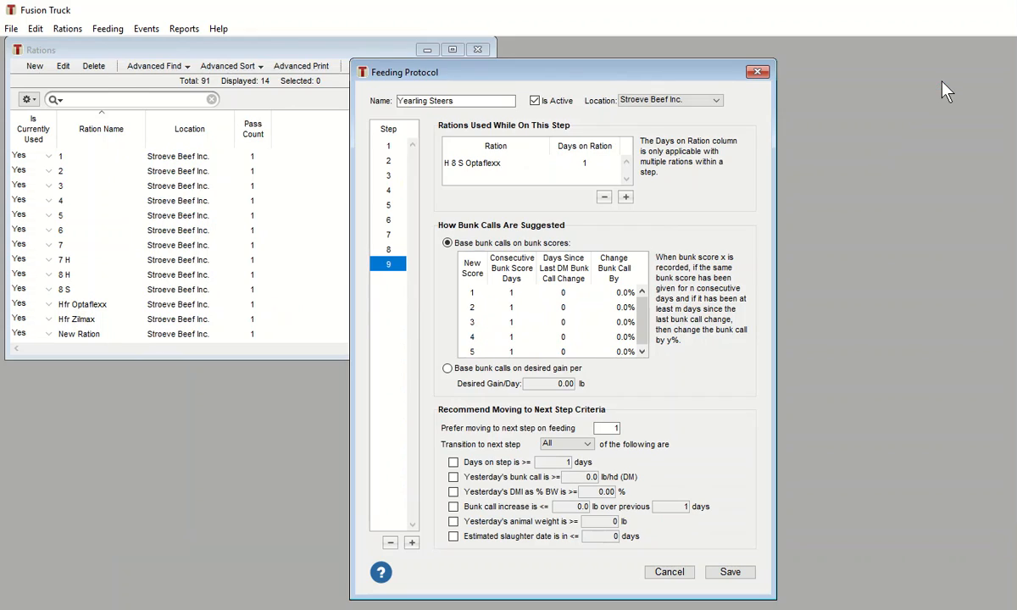
pyautogui.moveTo(410, 156)
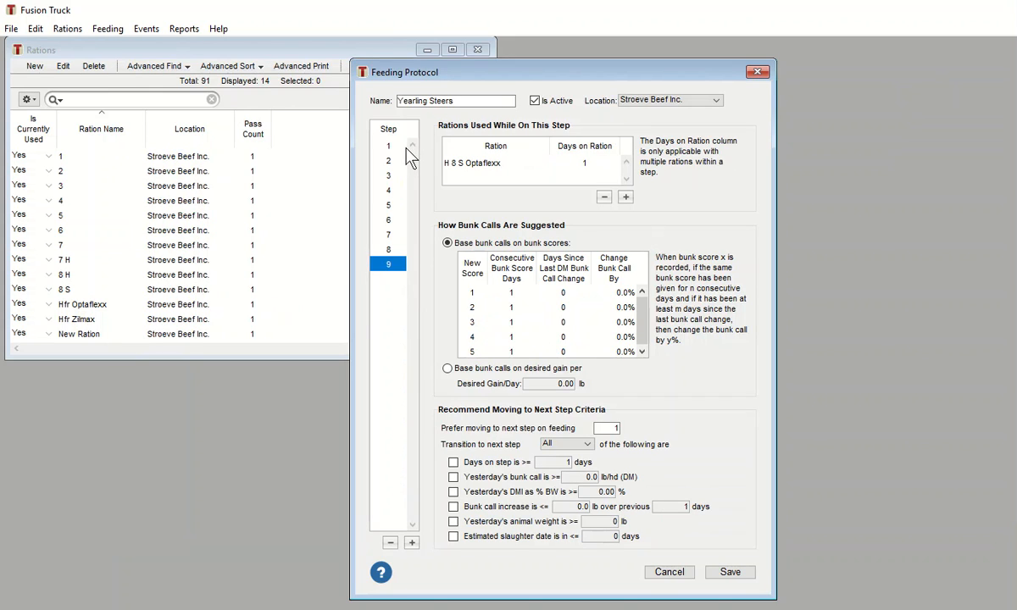
pyautogui.click(388, 146)
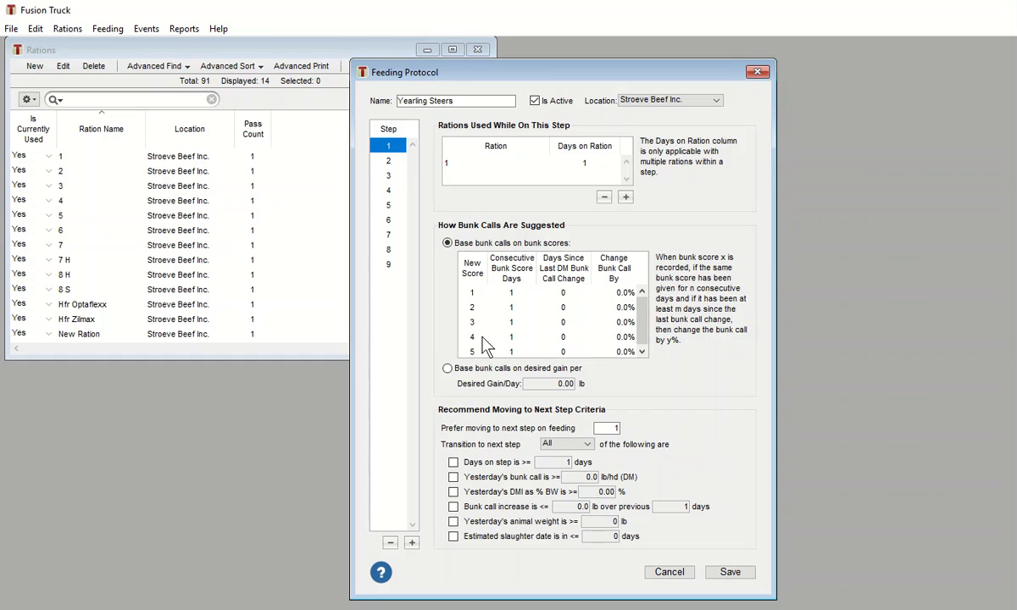
pyautogui.moveTo(612, 302)
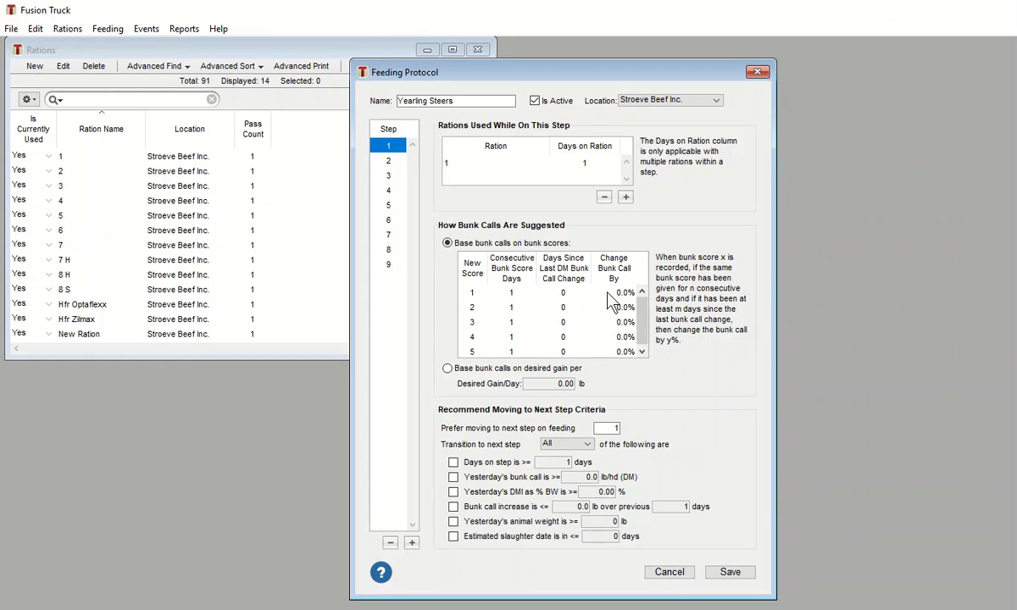
pyautogui.click(563, 292)
pyautogui.write('25')
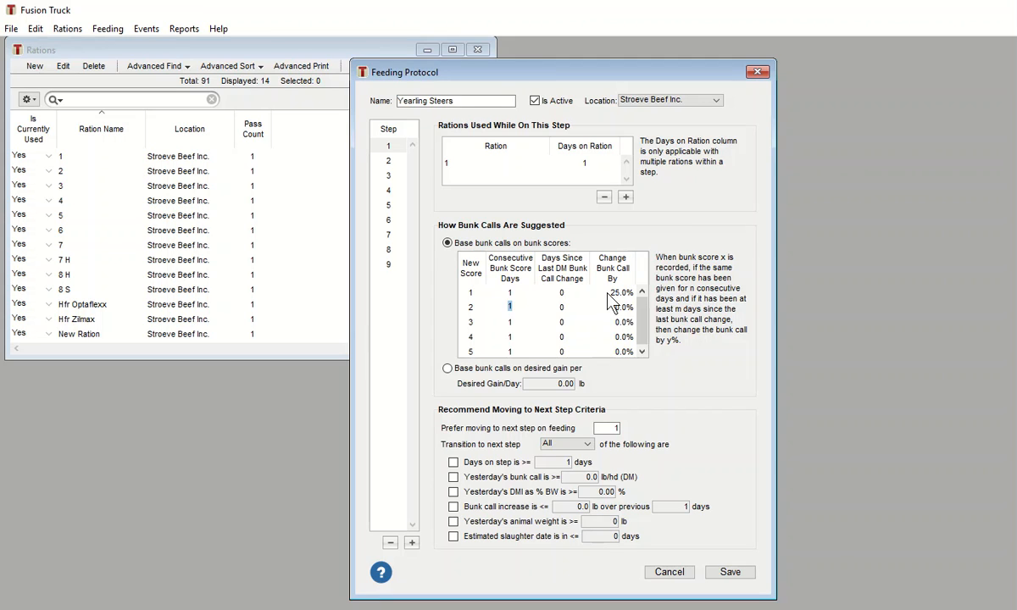
pyautogui.click(625, 307)
pyautogui.write('10')
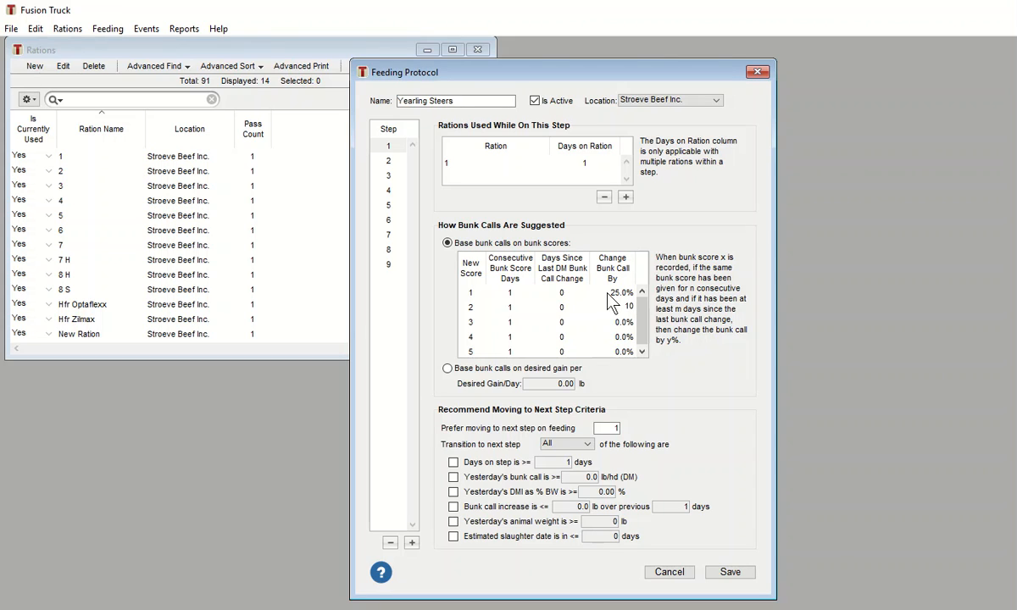
pyautogui.click(509, 322)
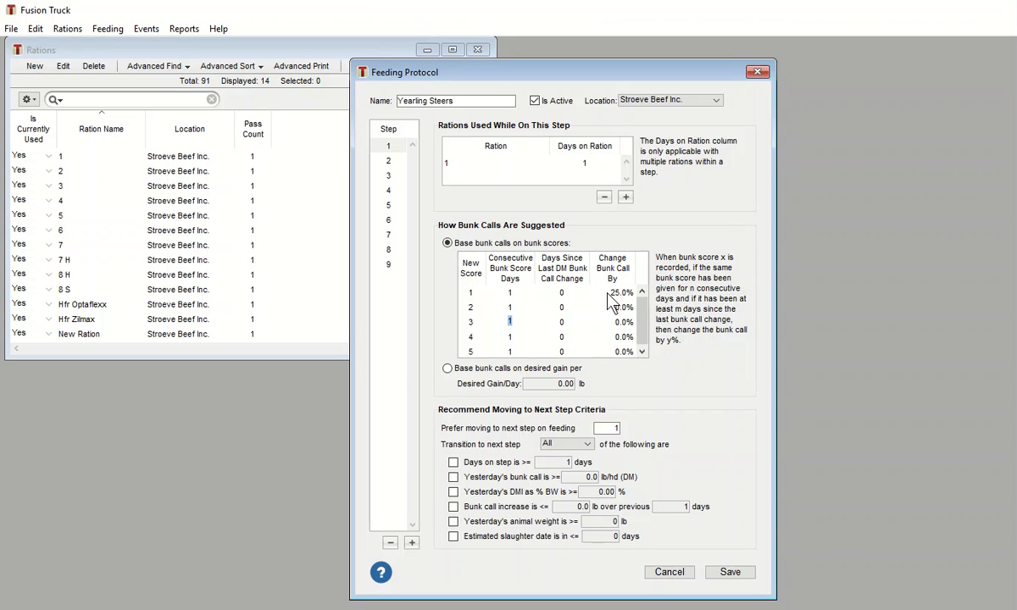
# Step: Set step 1 bunk call changes of 5%, 0% and -10% for scores 3, 4 and 5
pyautogui.click(561, 322)
pyautogui.write('5')
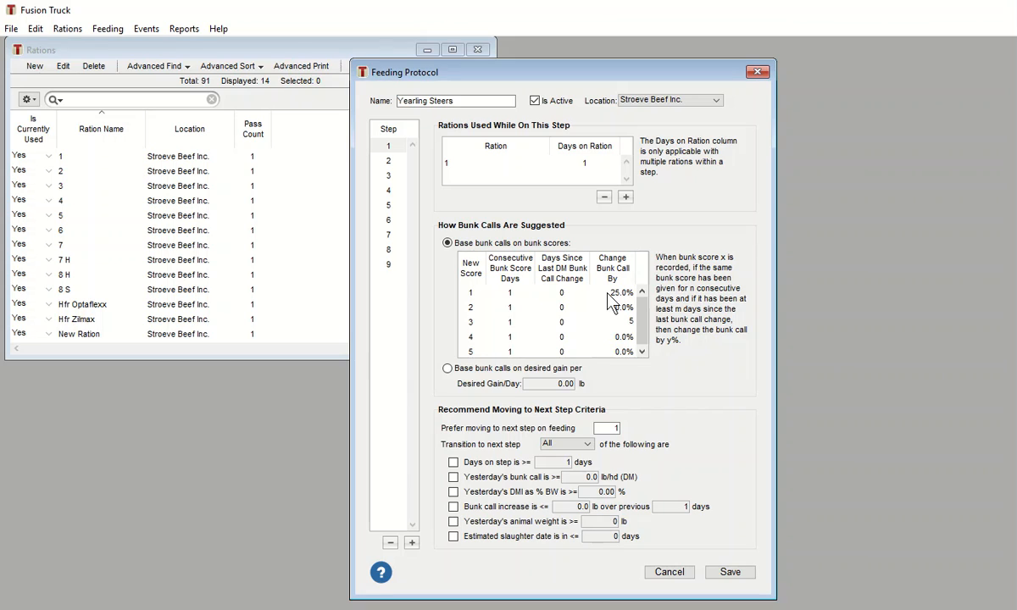
pyautogui.click(509, 336)
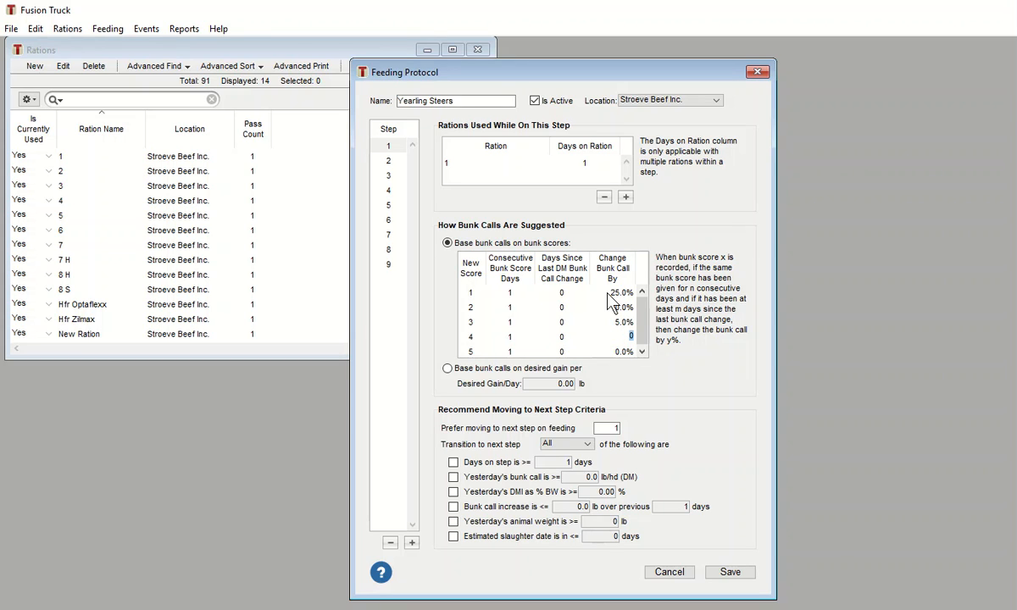
pyautogui.click(509, 350)
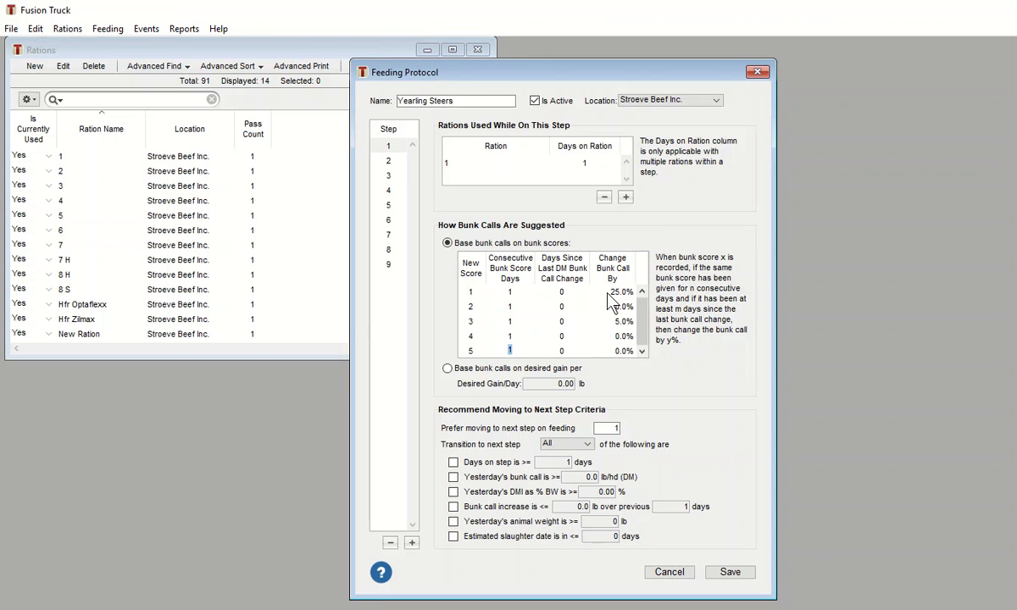
pyautogui.click(625, 351)
pyautogui.write('-10')
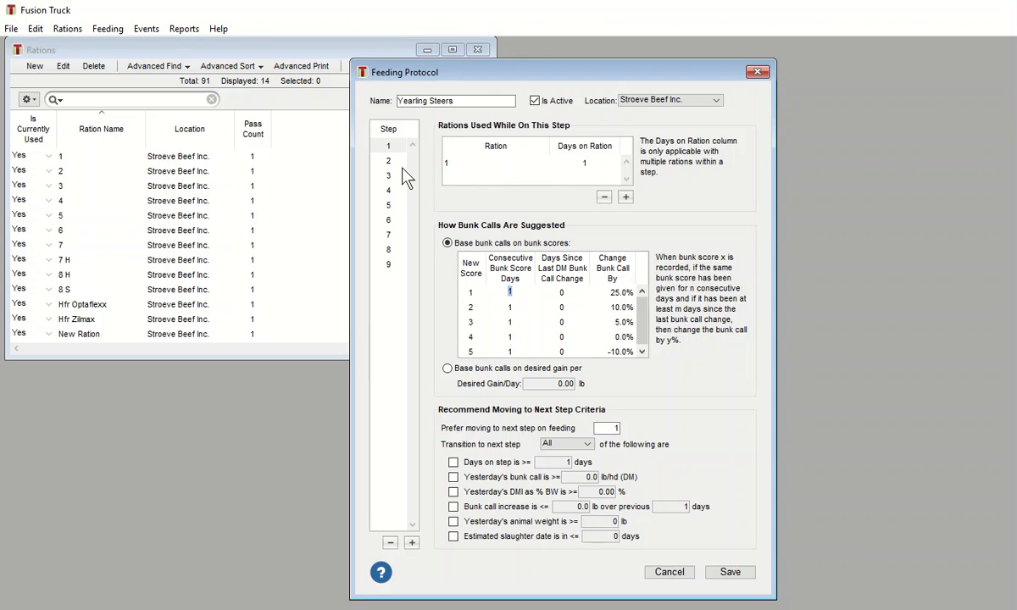
# Step: Select step 2 of the Yearling Steers protocol to enter its bunk call changes
pyautogui.click(389, 160)
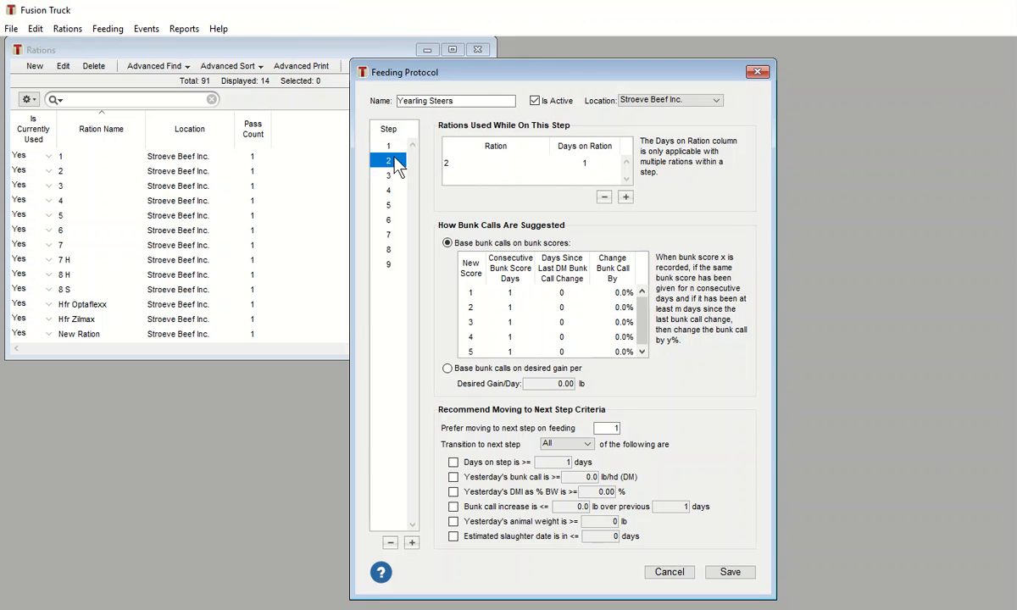
pyautogui.moveTo(593, 324)
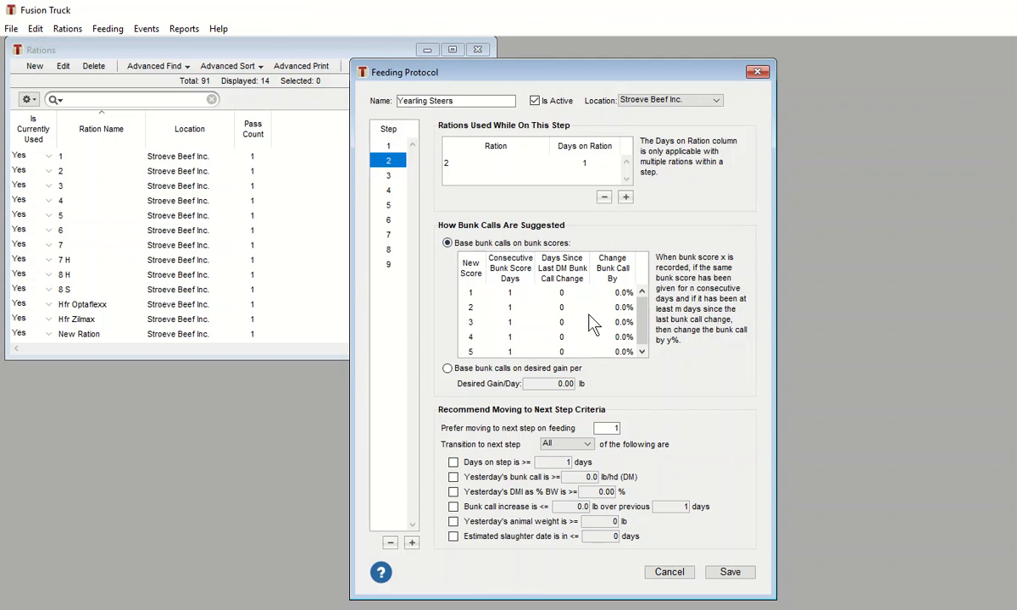
pyautogui.moveTo(613, 305)
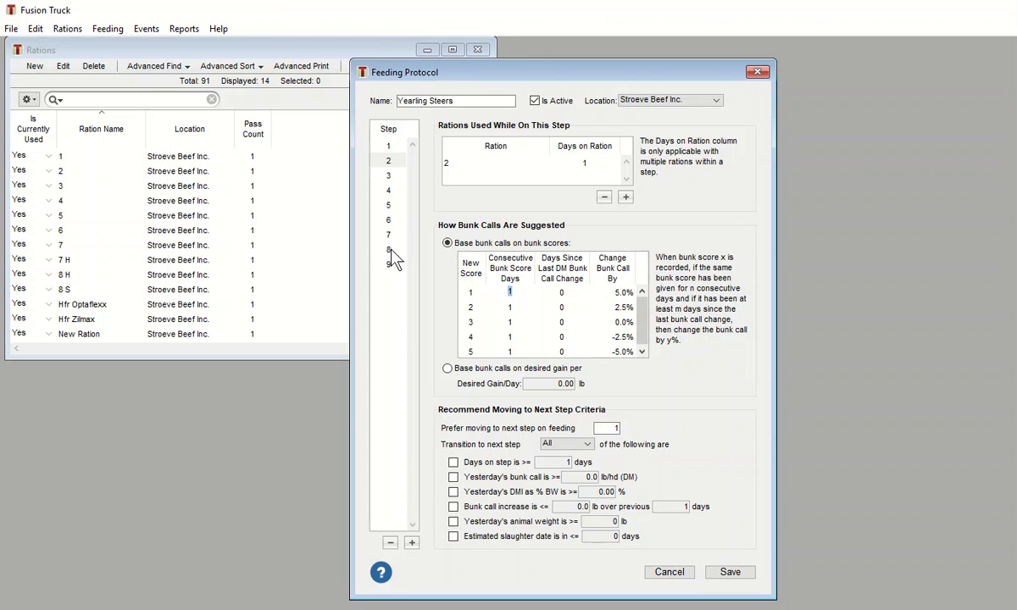
# Step: Enter step 8 bunk call changes of 2.5%, 1%, 0%, -5% and -10% for scores 1 to 5
pyautogui.click(388, 248)
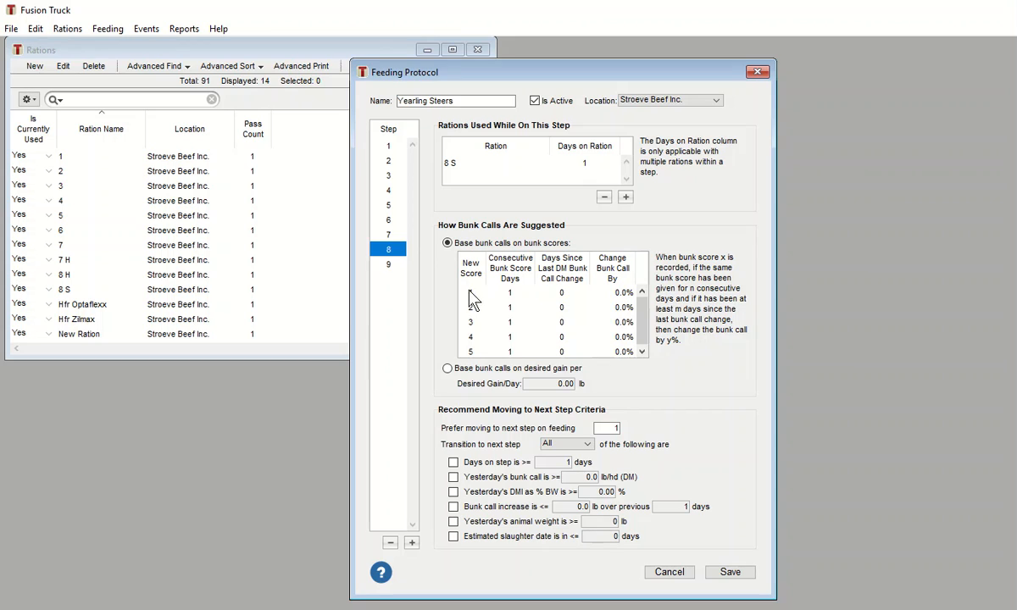
pyautogui.moveTo(613, 299)
pyautogui.write('2.5')
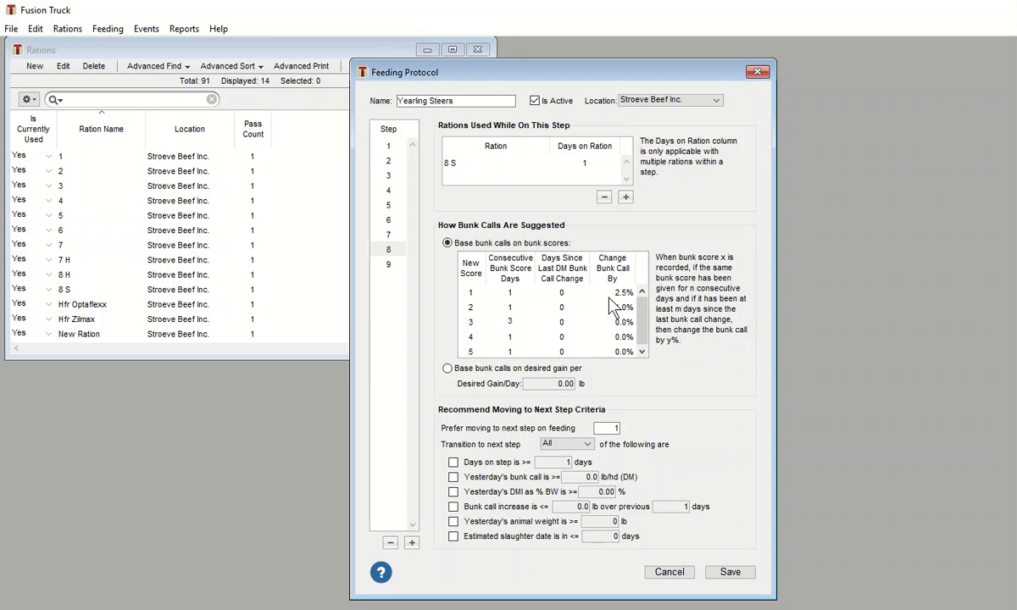
pyautogui.click(627, 322)
pyautogui.write('1')
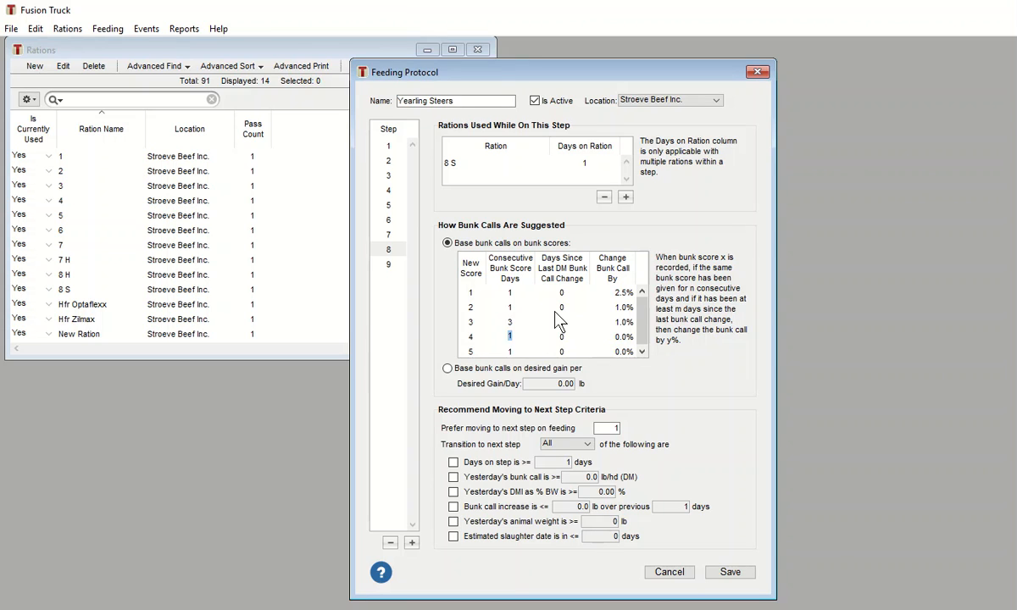
pyautogui.write('2')
pyautogui.click(615, 350)
pyautogui.write('-10')
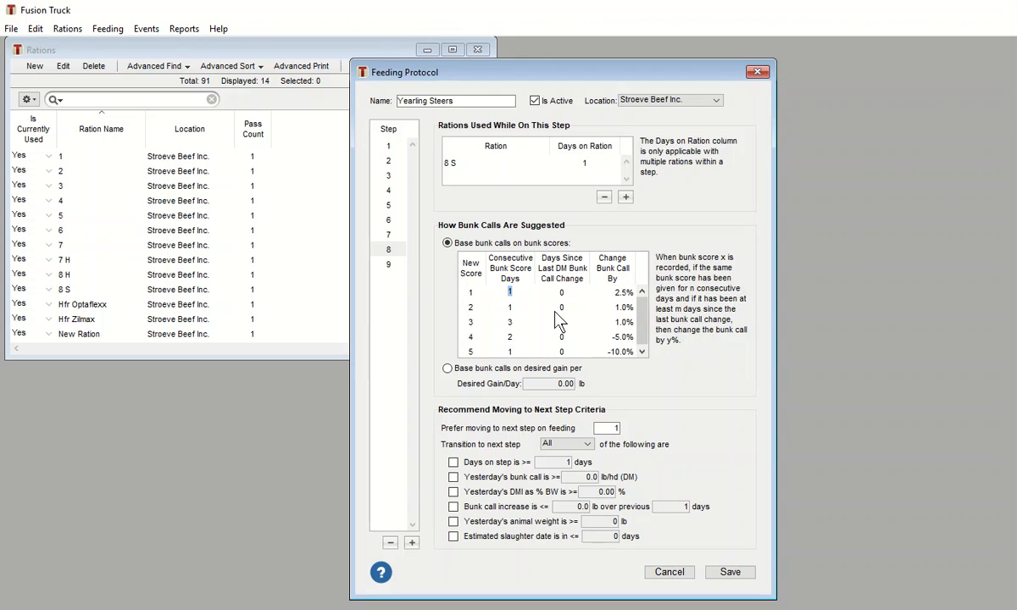
pyautogui.moveTo(708, 370)
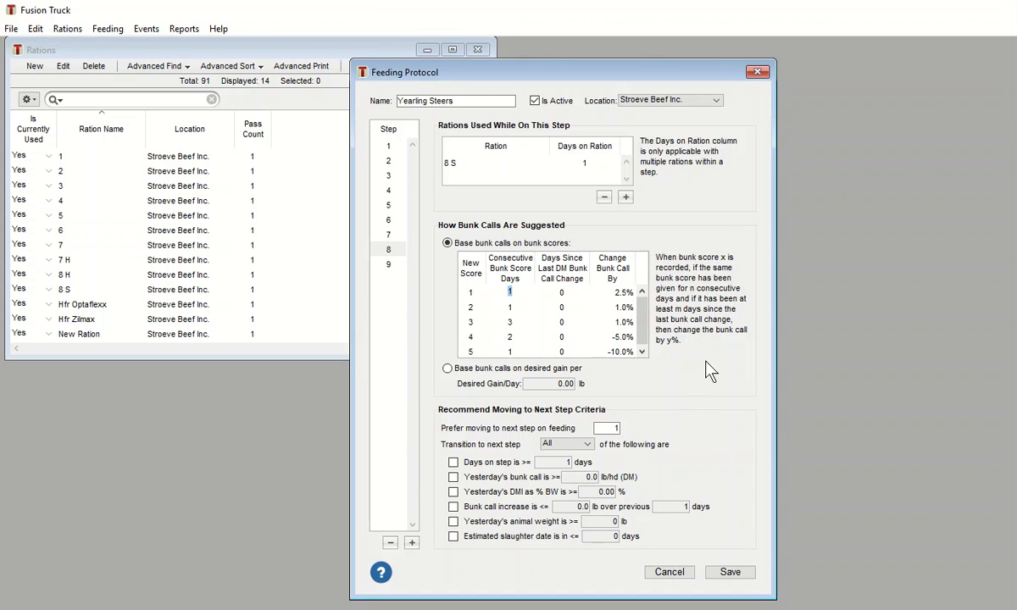